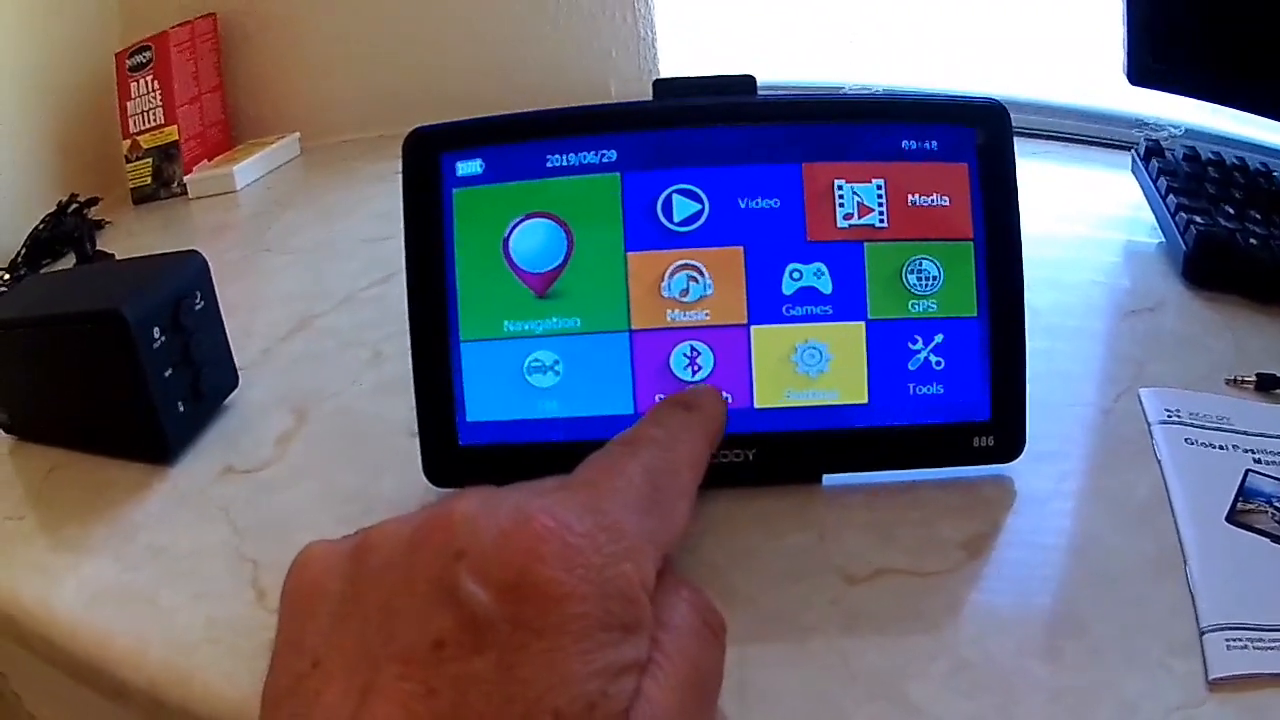
Browse the clothing size tables, including bra band sizes, then go back to the More menu.
click(687, 375)
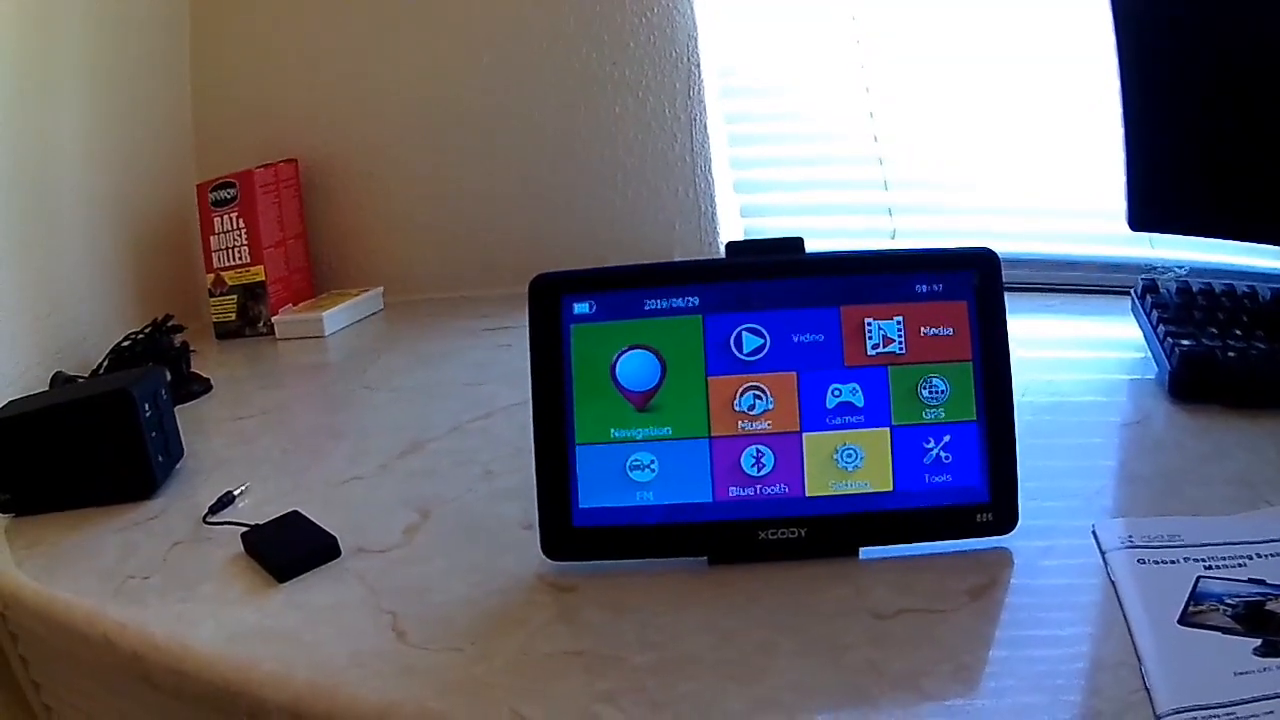
click(934, 463)
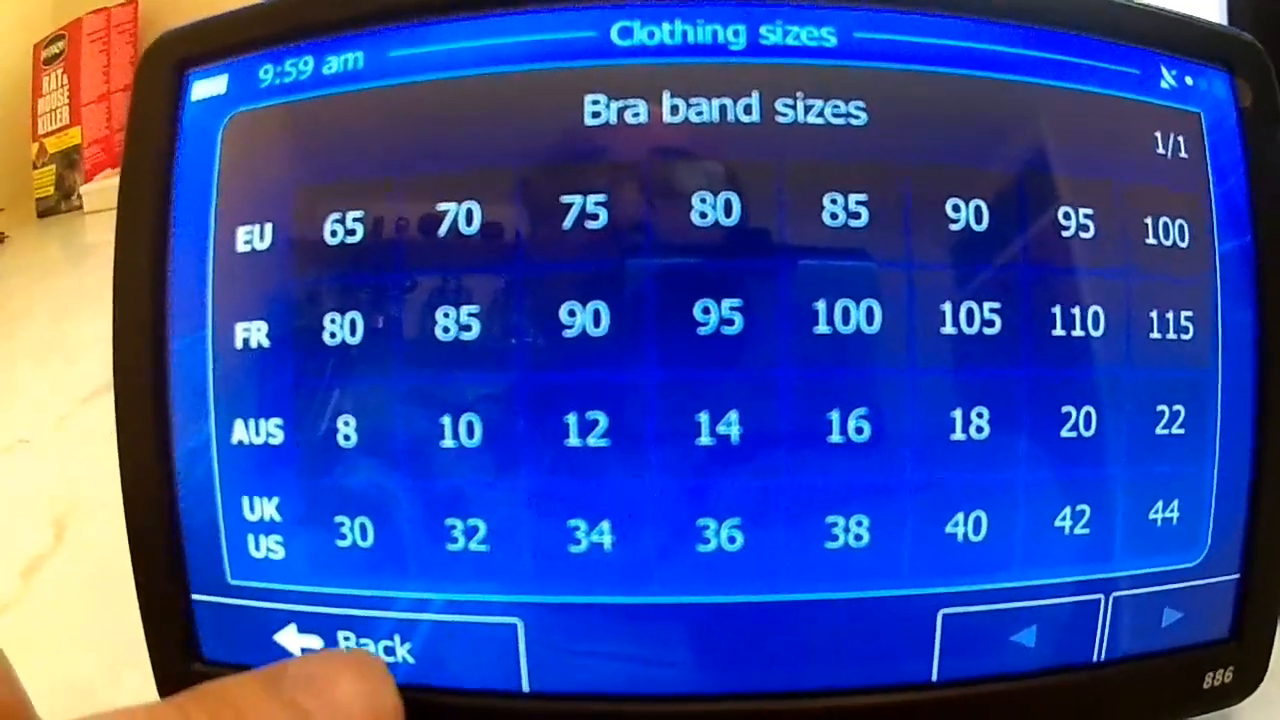
click(360, 645)
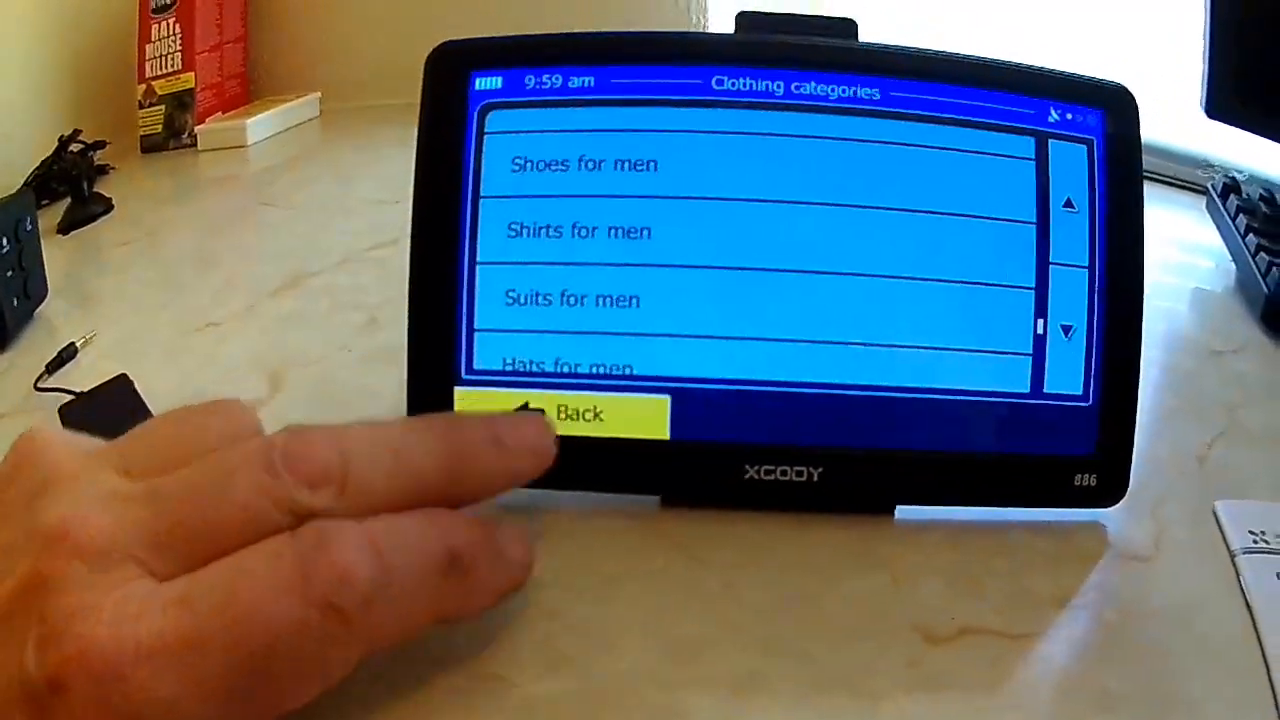
click(565, 413)
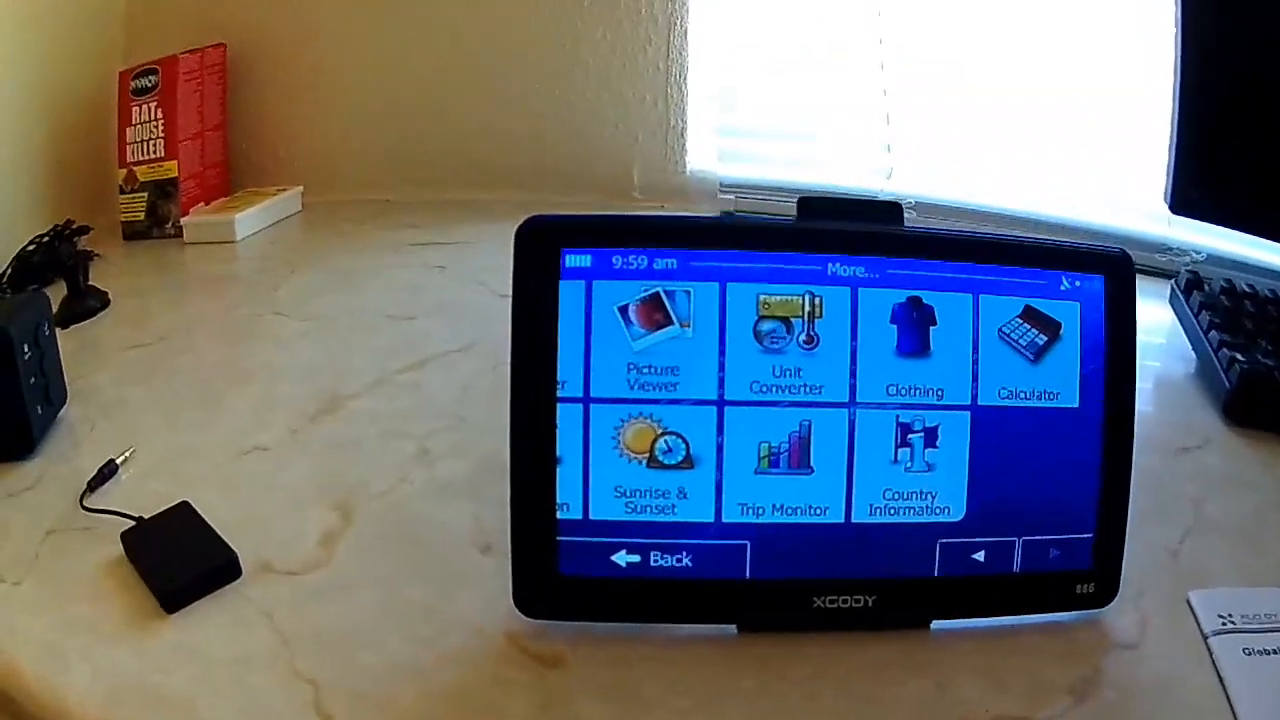